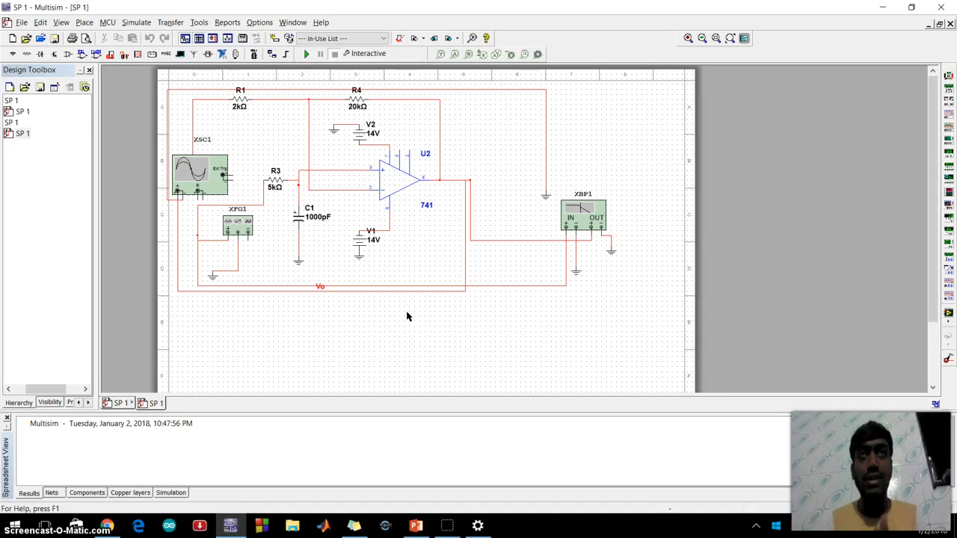
mouse_move(400, 332)
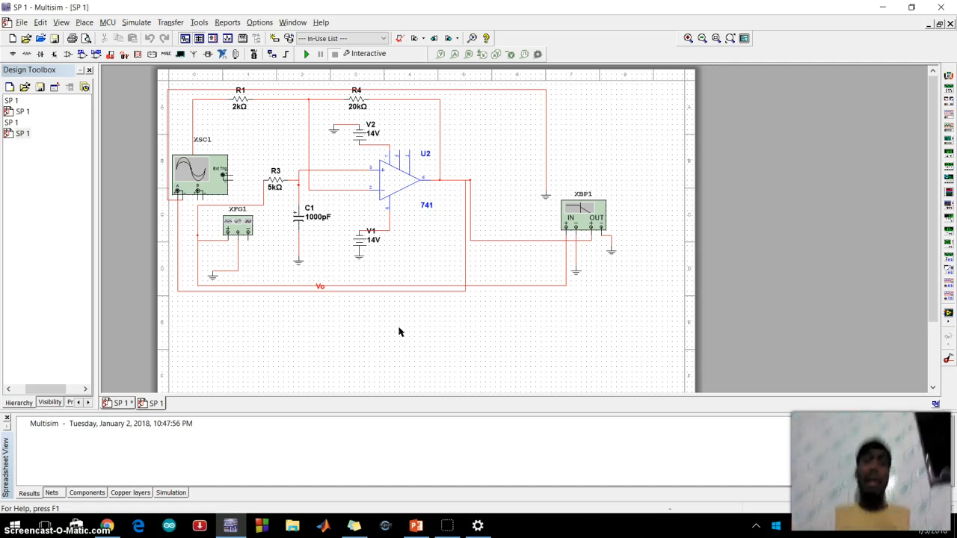
mouse_move(411, 335)
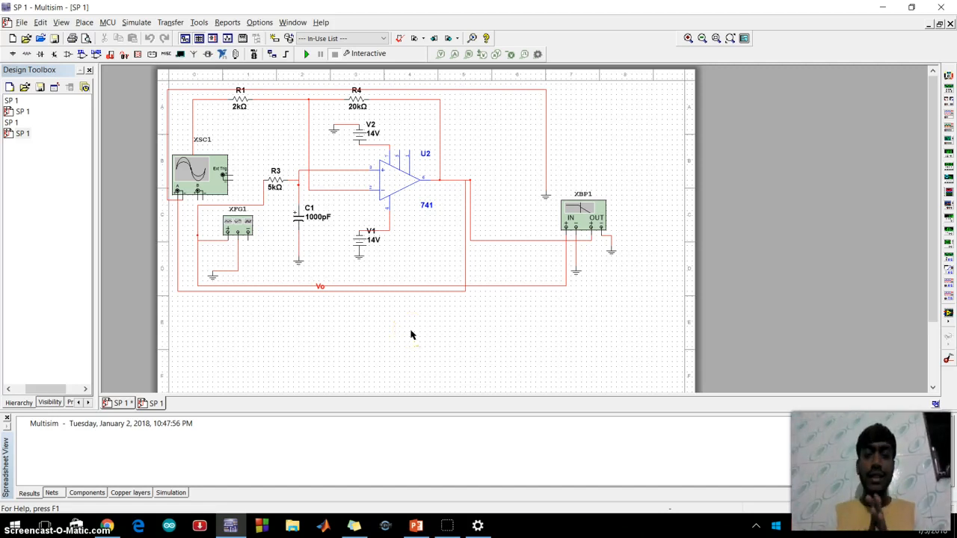
mouse_move(416, 334)
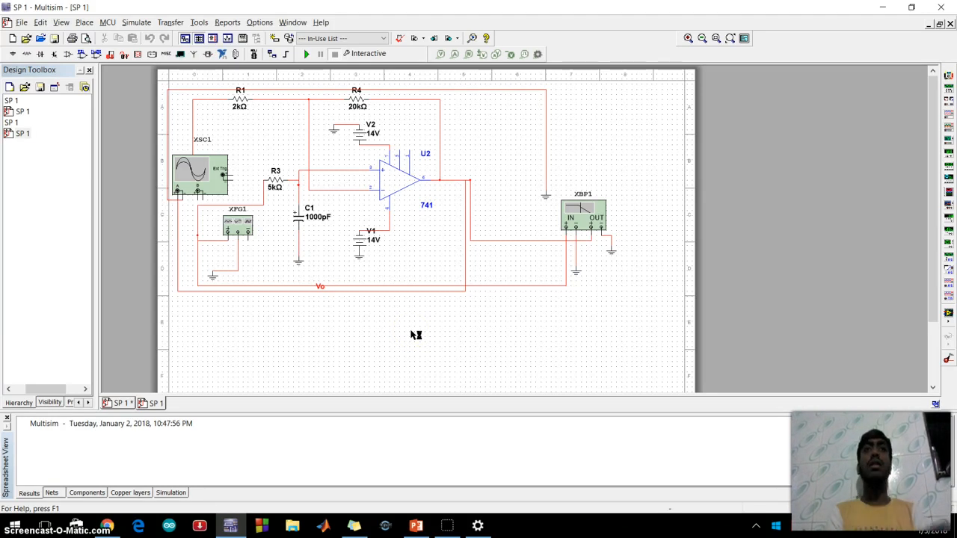
mouse_move(410, 336)
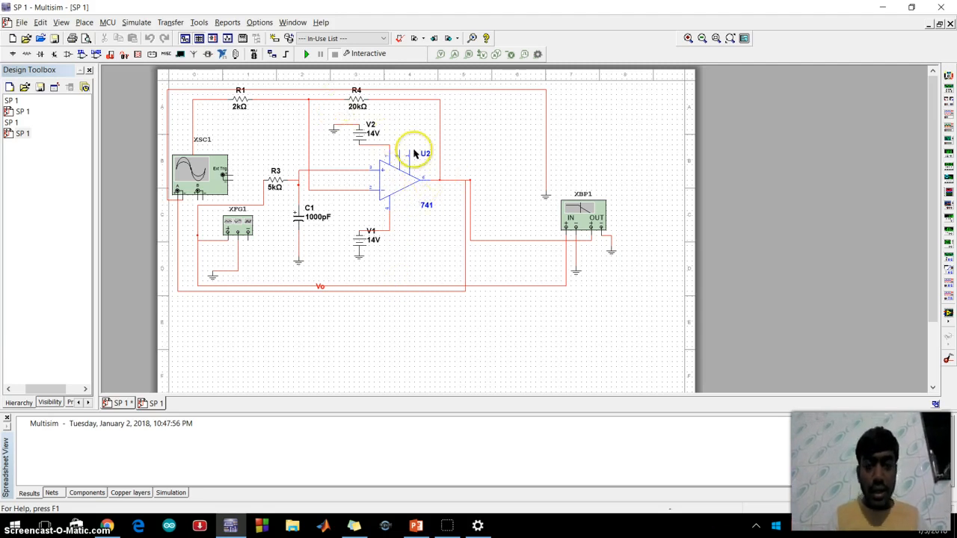
mouse_move(326, 252)
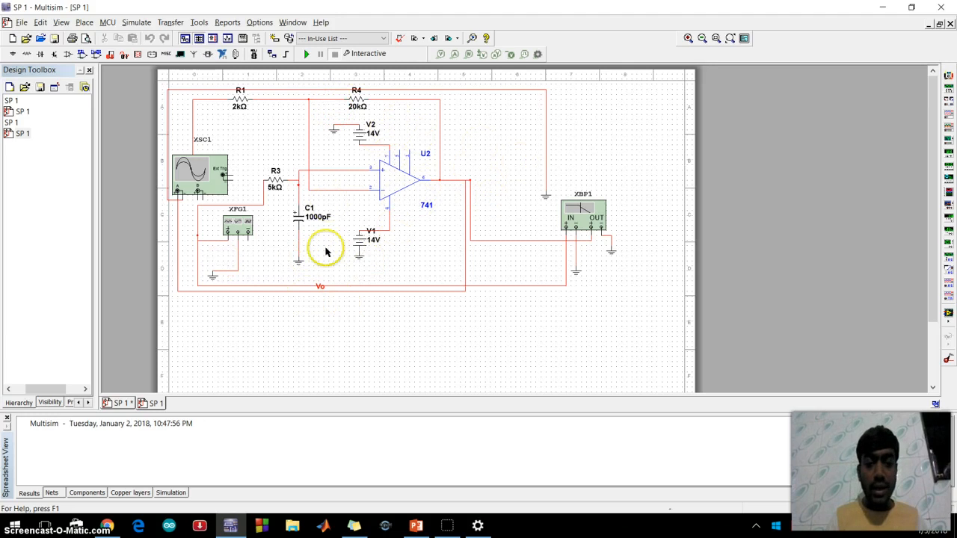
mouse_move(389, 121)
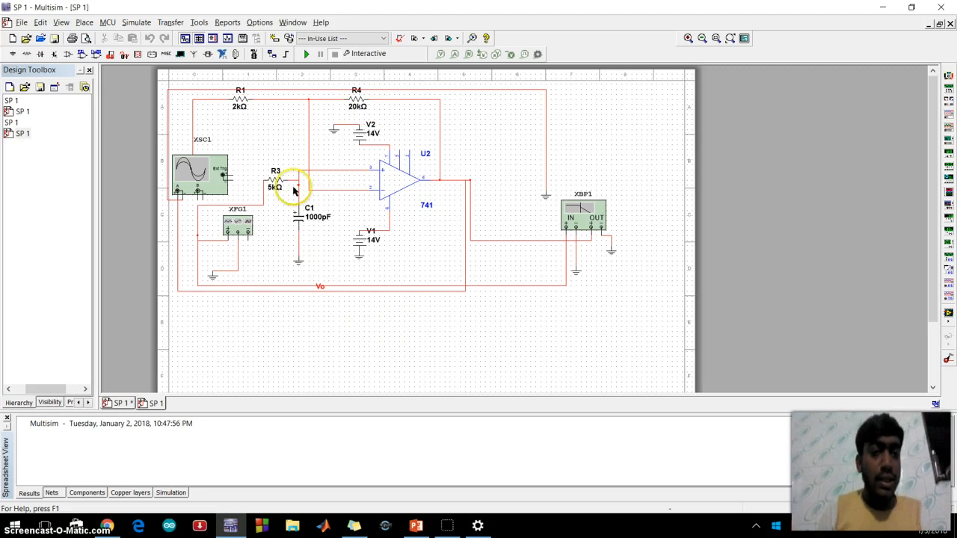
mouse_move(212, 193)
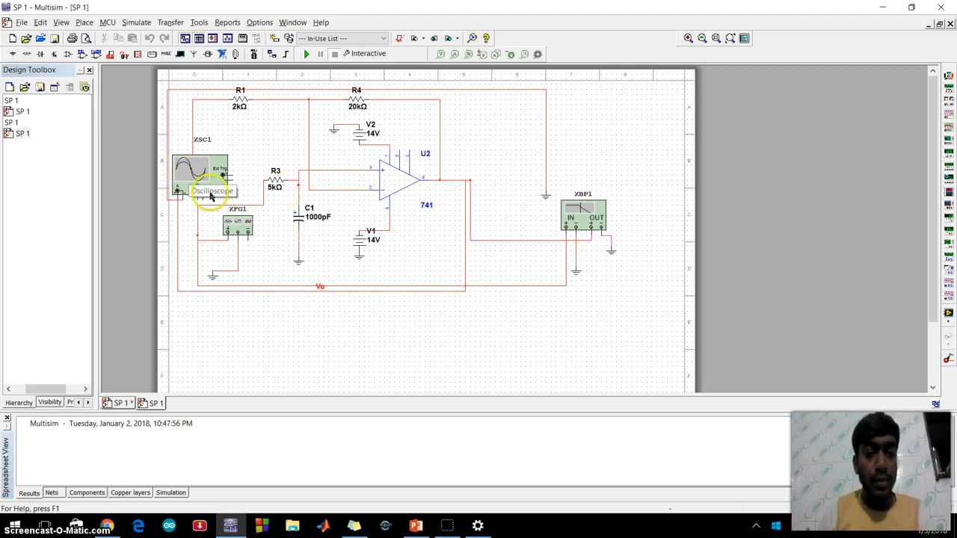
mouse_move(237, 228)
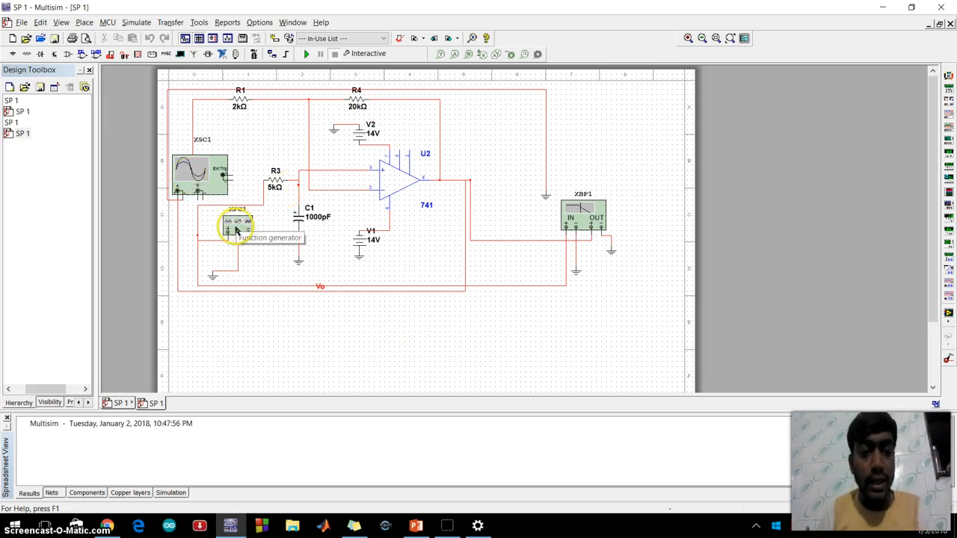
mouse_move(298, 175)
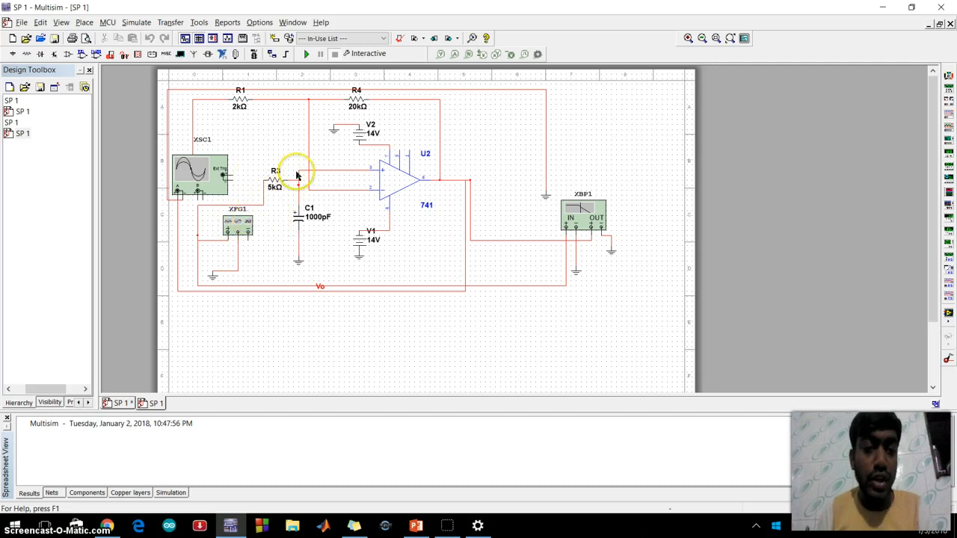
mouse_move(292, 154)
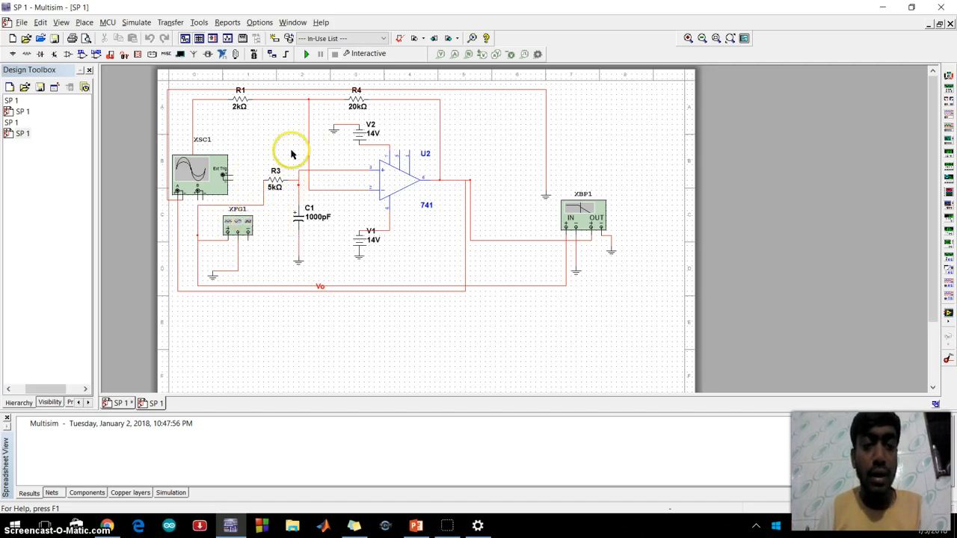
mouse_move(320, 211)
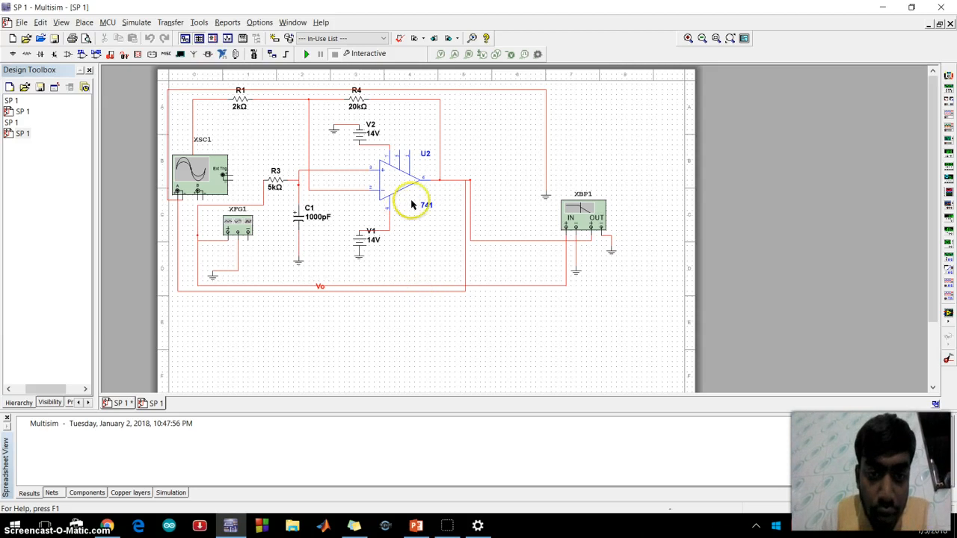
mouse_move(357, 235)
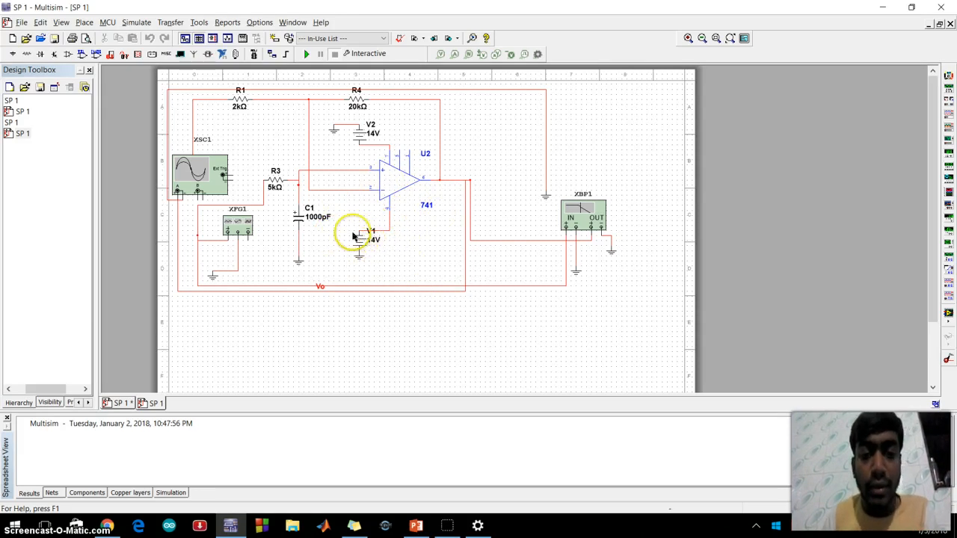
mouse_move(327, 122)
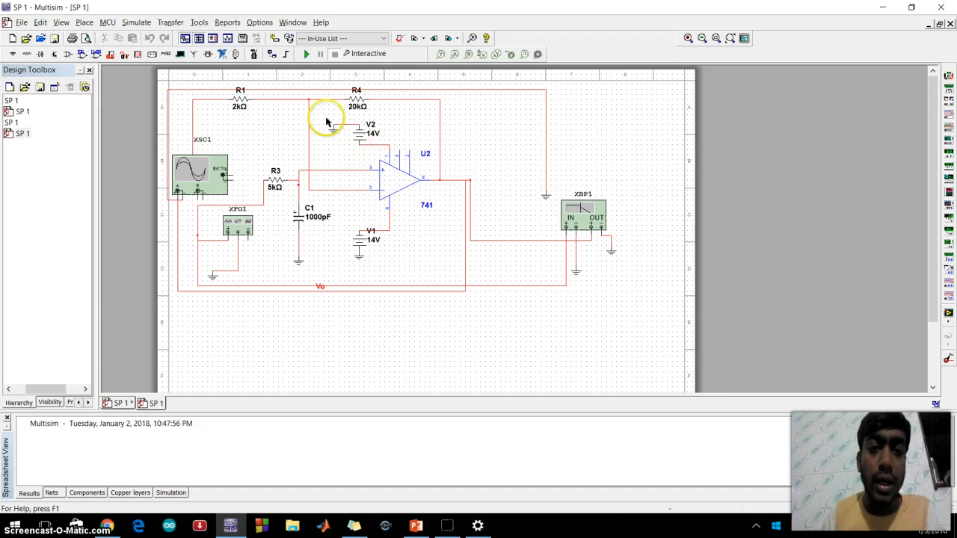
mouse_move(364, 155)
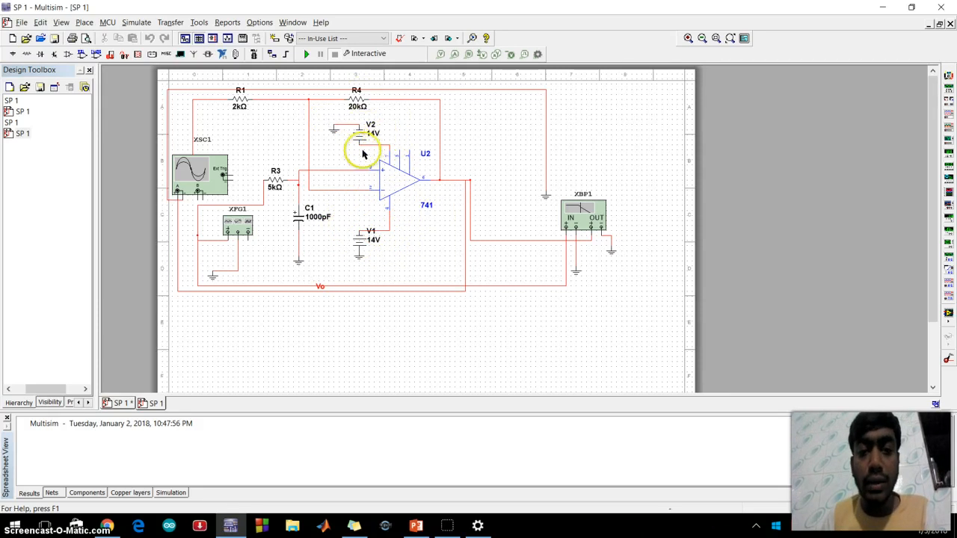
mouse_move(395, 169)
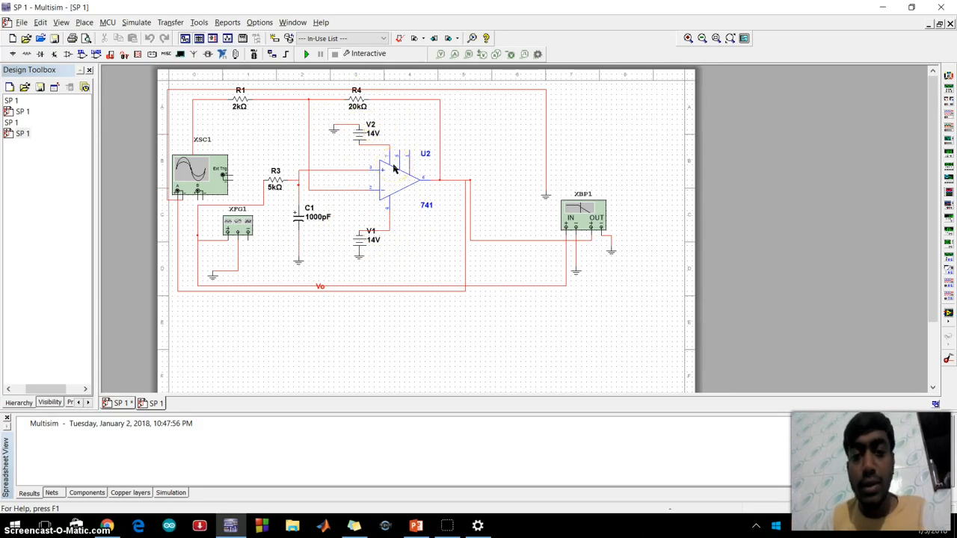
mouse_move(490, 184)
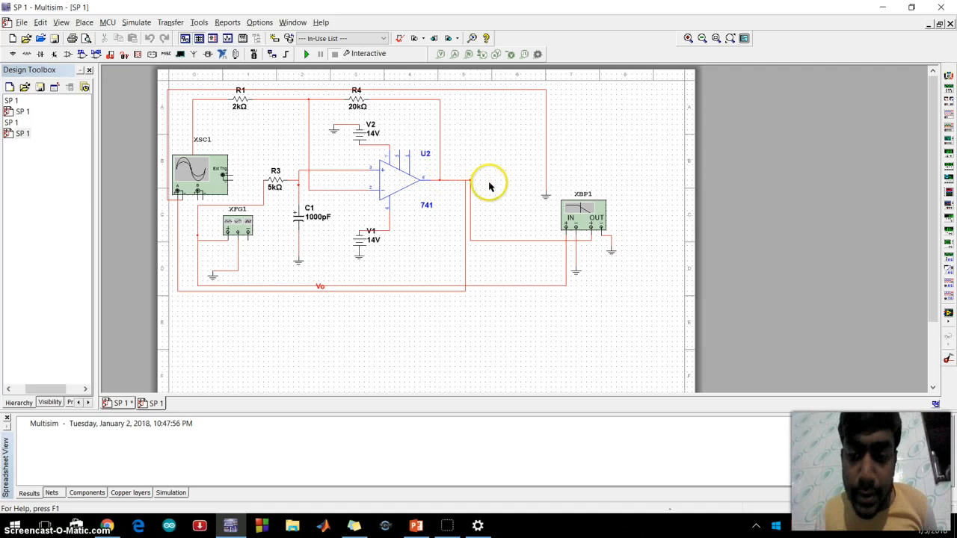
mouse_move(585, 225)
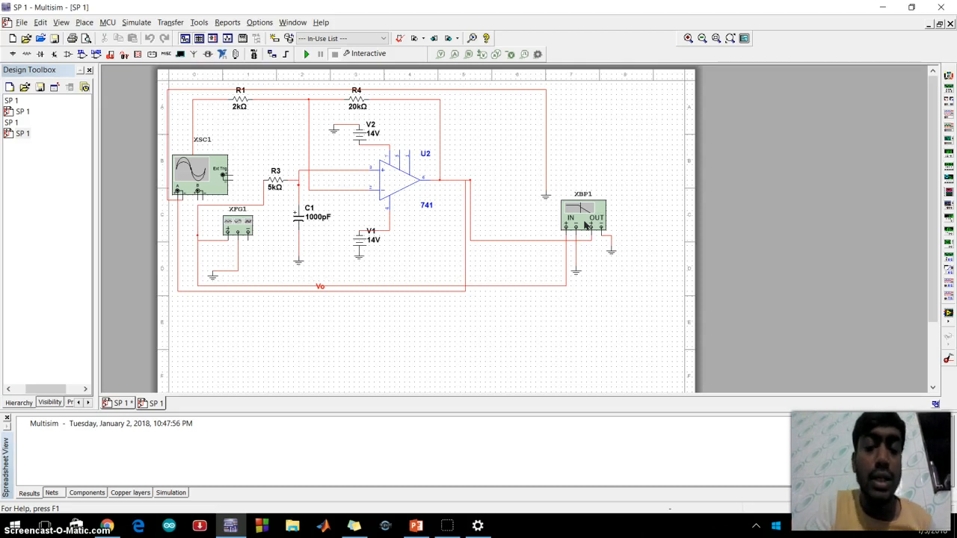
Open the XBP1 Bode plotter and run the simulation to plot the falling magnitude curve.
double_click(584, 217)
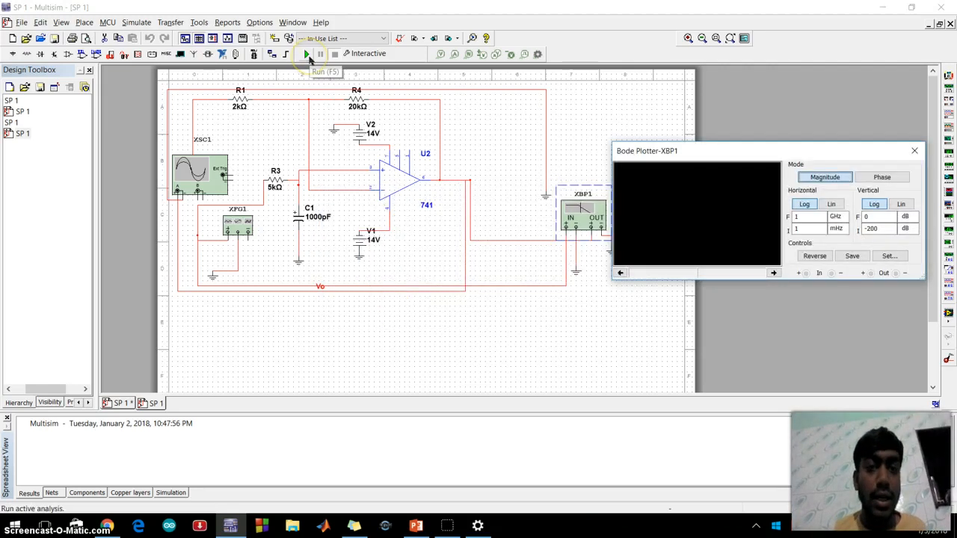
left_click(307, 53)
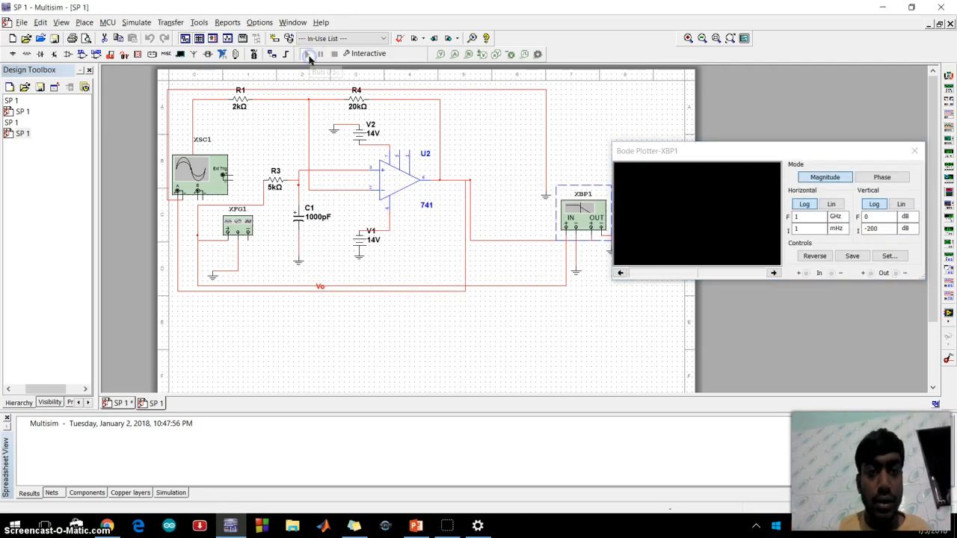
left_click(308, 53)
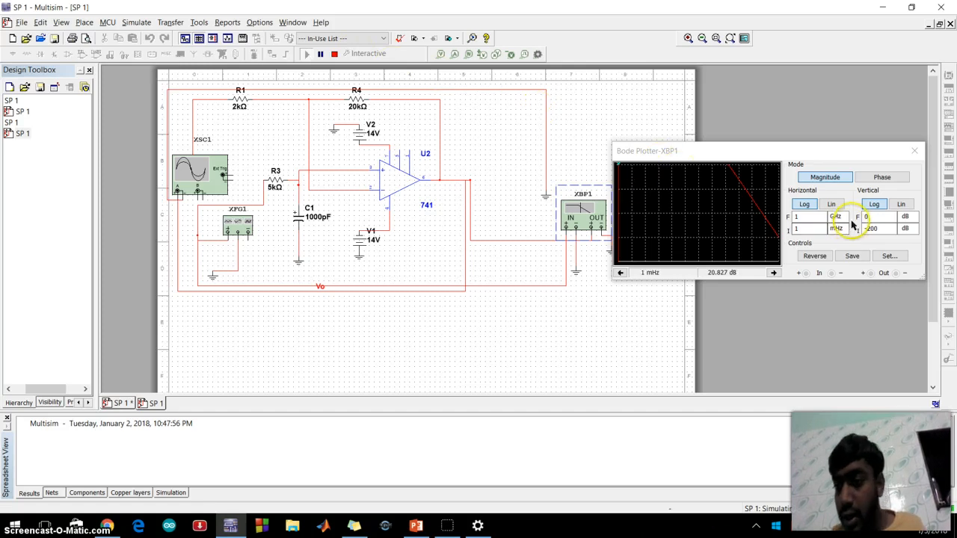
Keep the horizontal start unit at mHz and raise the vertical final value above 0 dB.
left_click(838, 216)
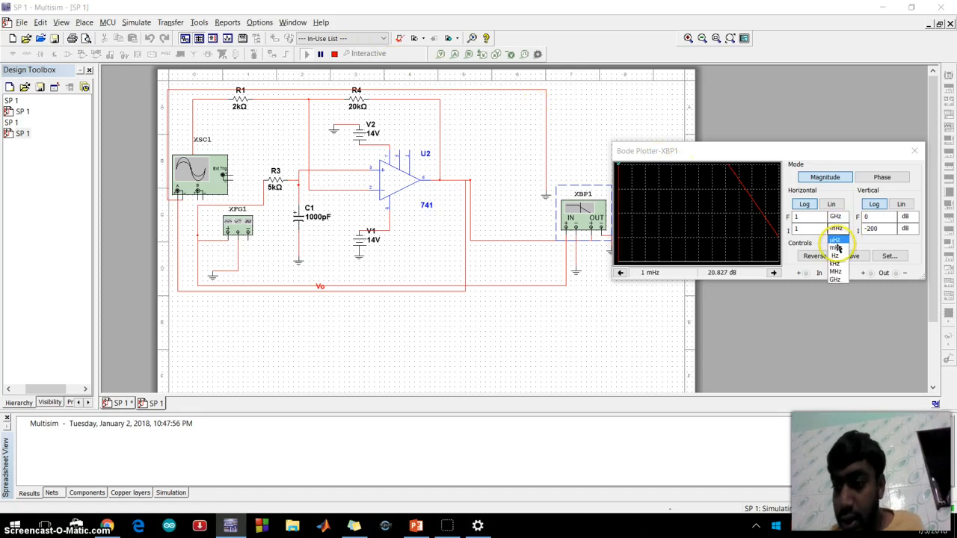
left_click(835, 248)
type(".001")
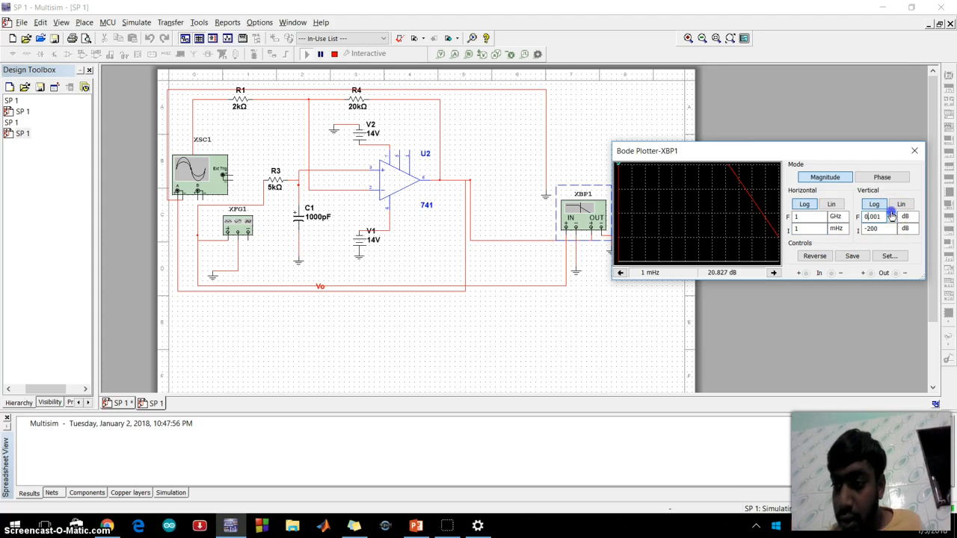
left_click(892, 213)
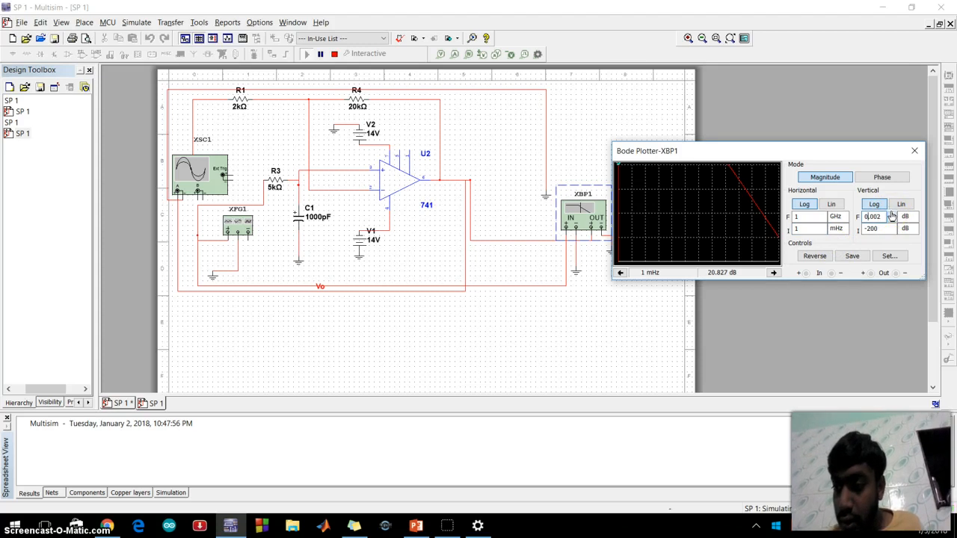
left_click(892, 214)
type("100")
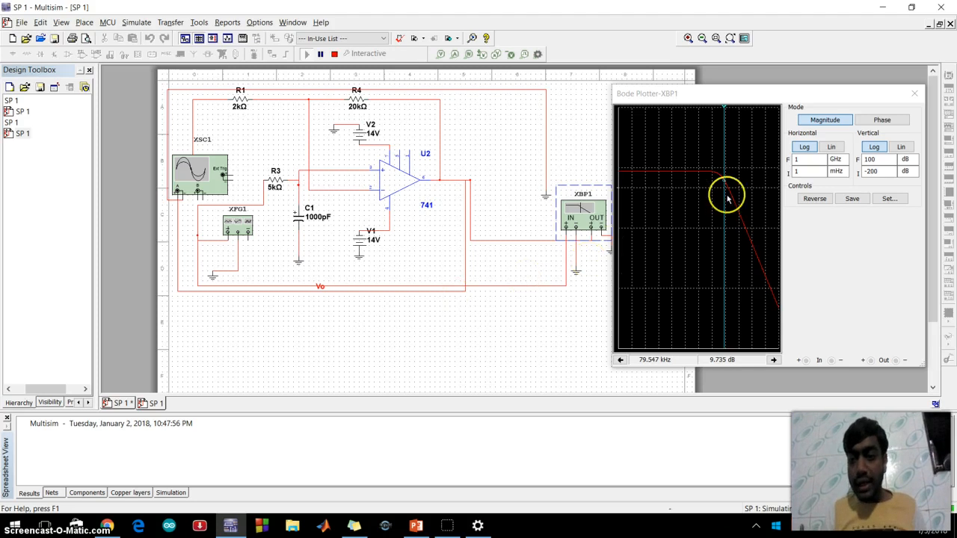
mouse_move(679, 249)
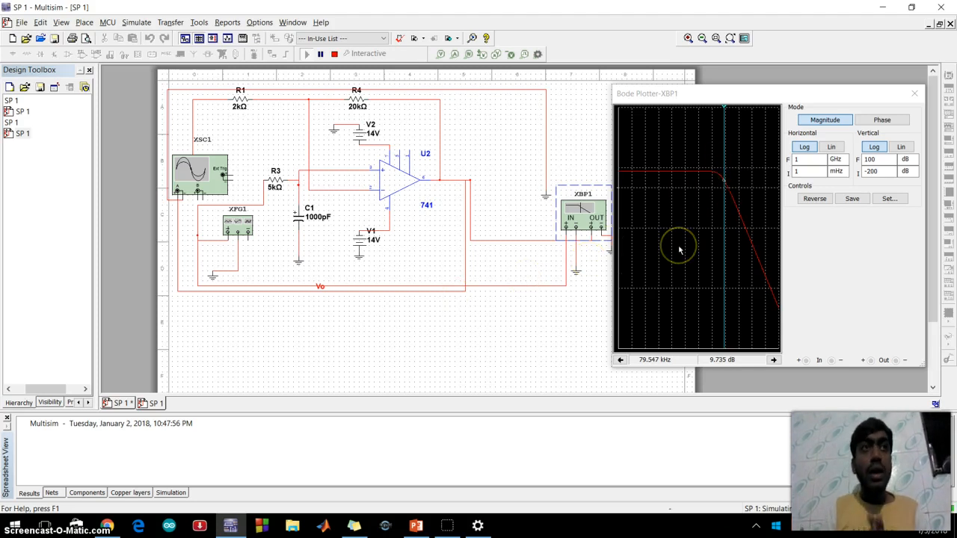
mouse_move(679, 250)
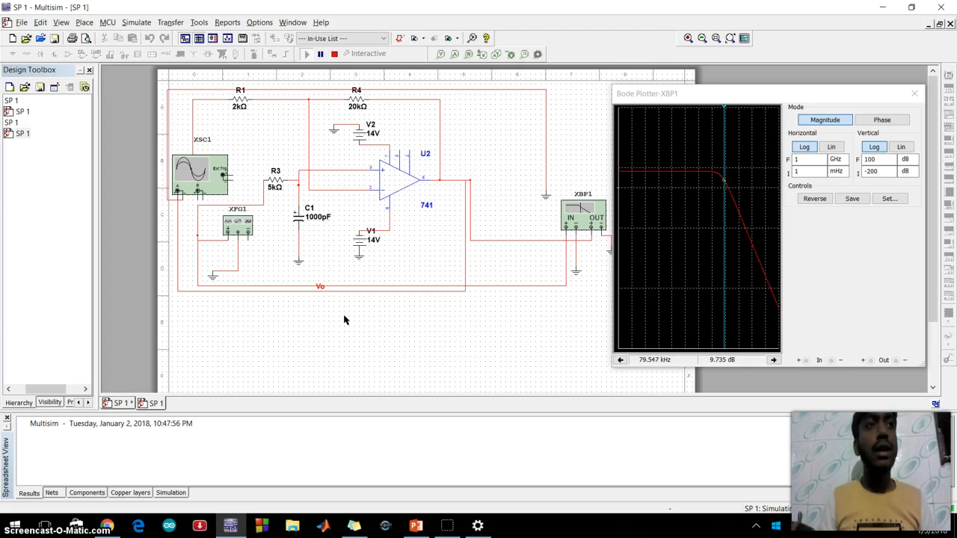
mouse_move(714, 187)
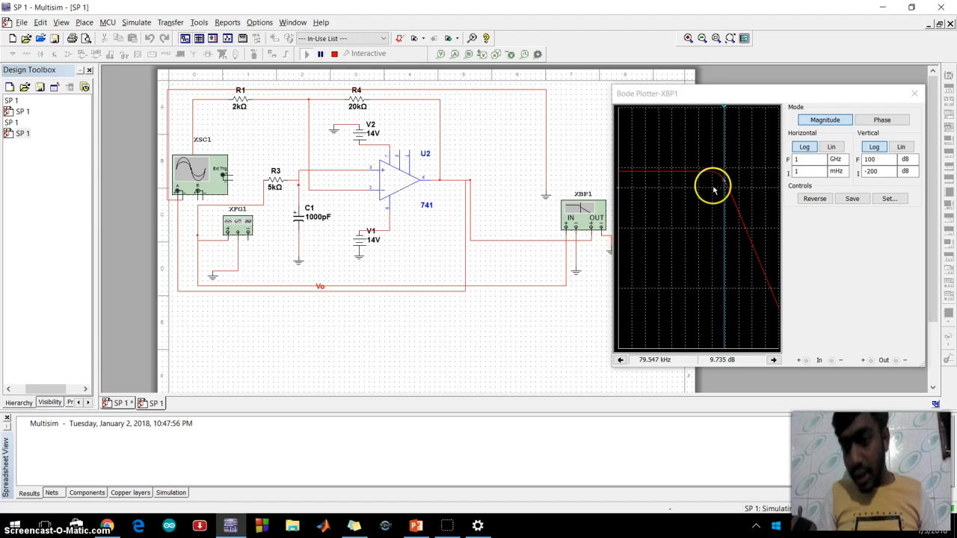
mouse_move(725, 186)
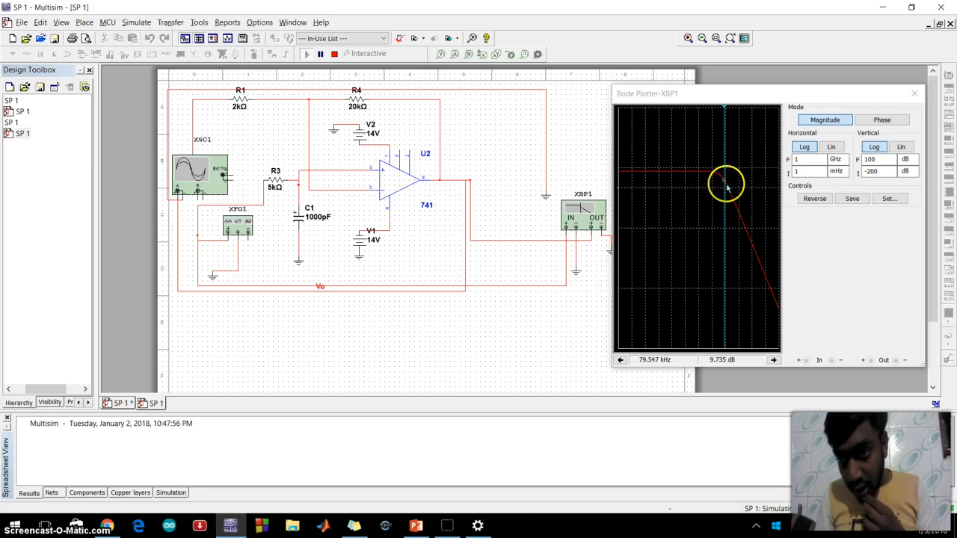
mouse_move(782, 245)
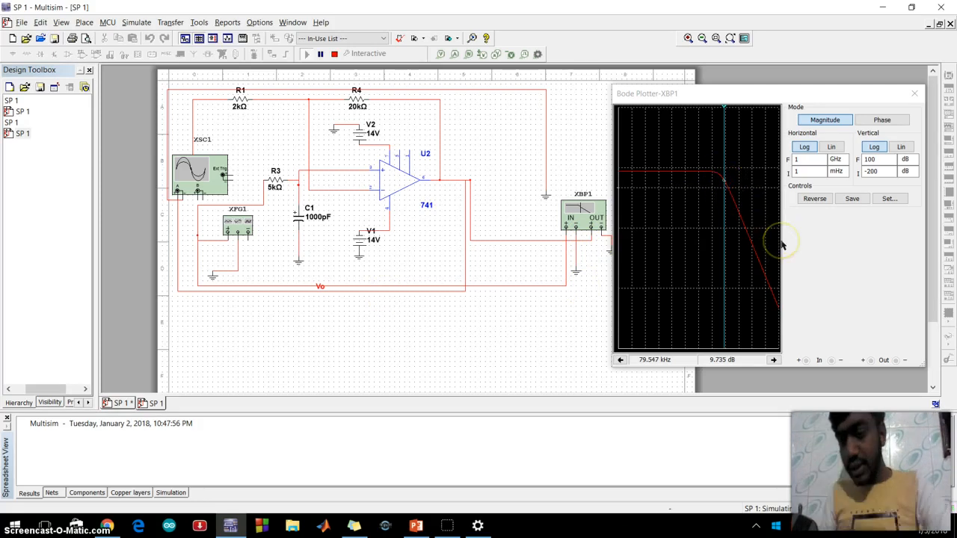
mouse_move(783, 246)
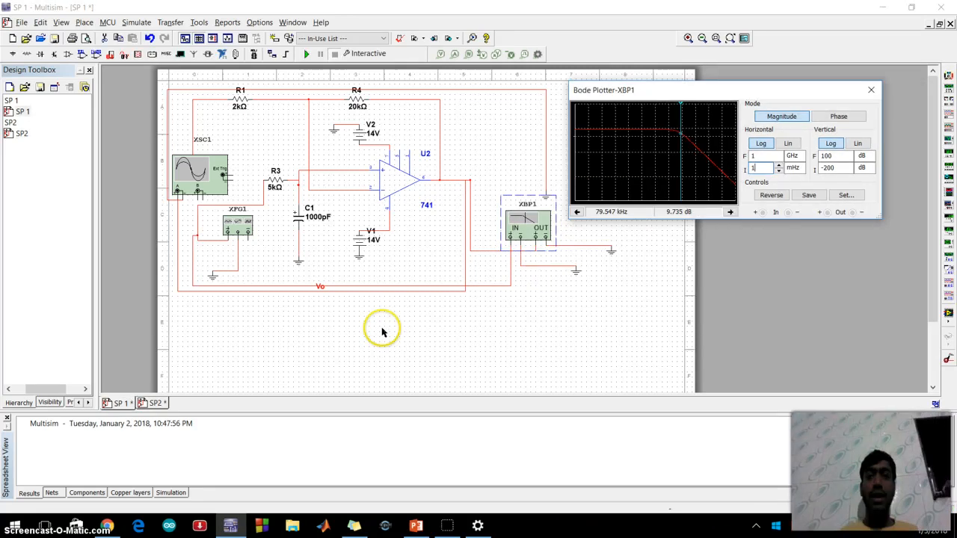
mouse_move(382, 332)
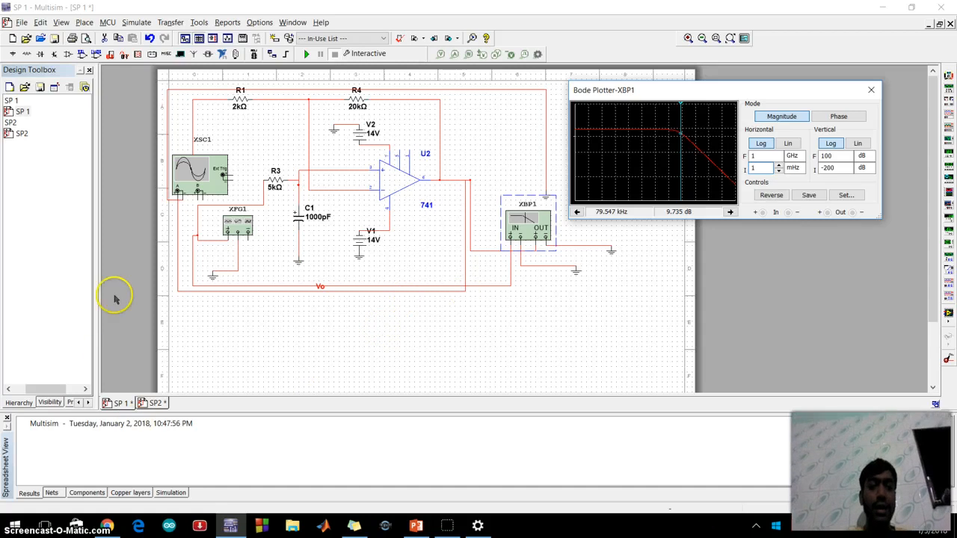
mouse_move(324, 244)
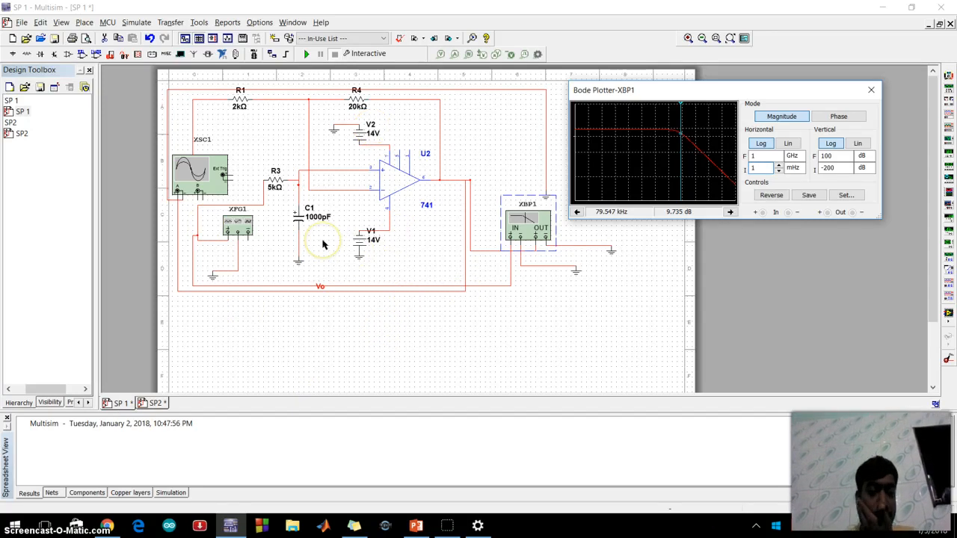
mouse_move(267, 171)
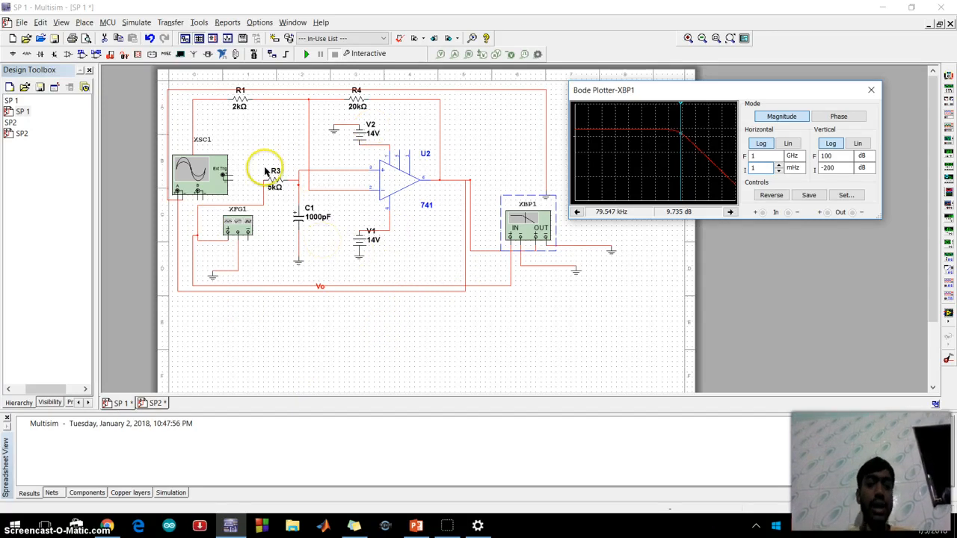
mouse_move(334, 202)
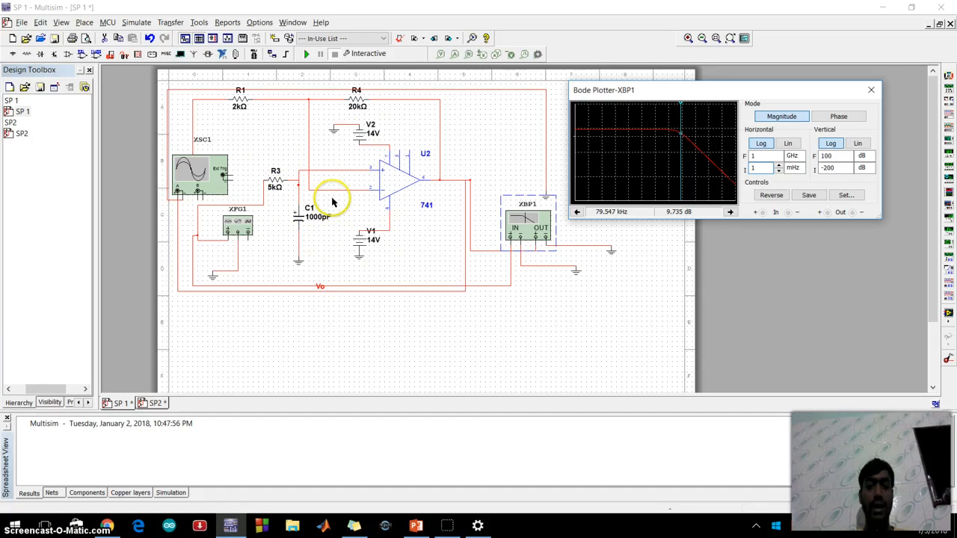
mouse_move(406, 239)
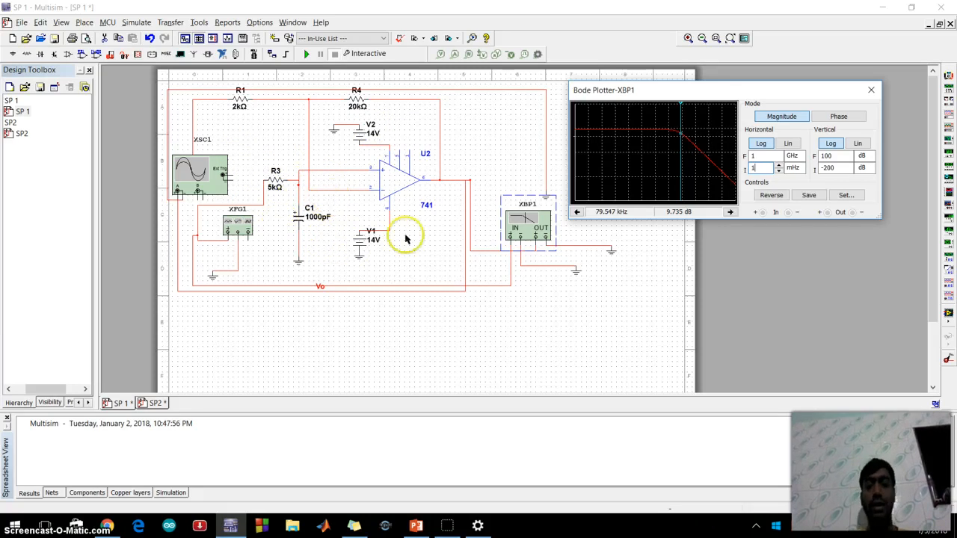
mouse_move(786, 84)
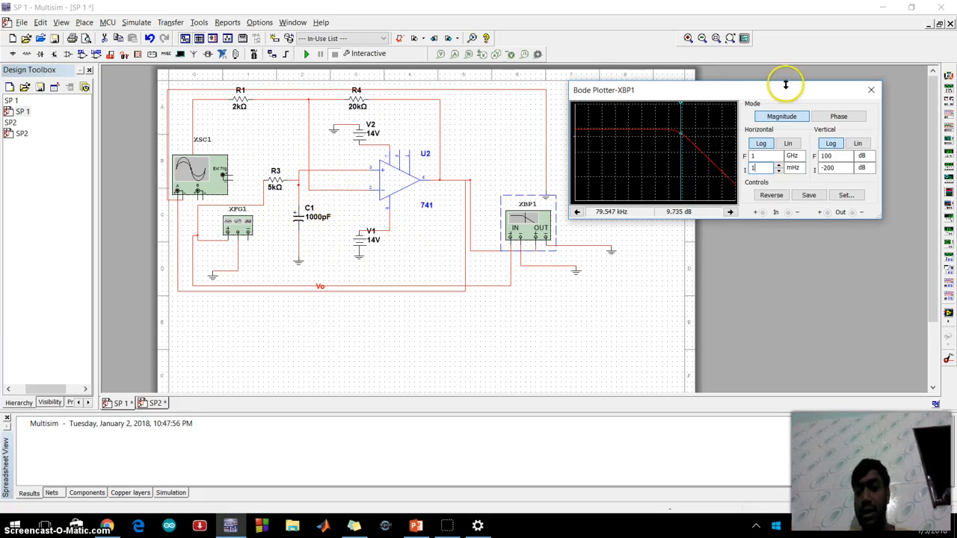
mouse_move(695, 172)
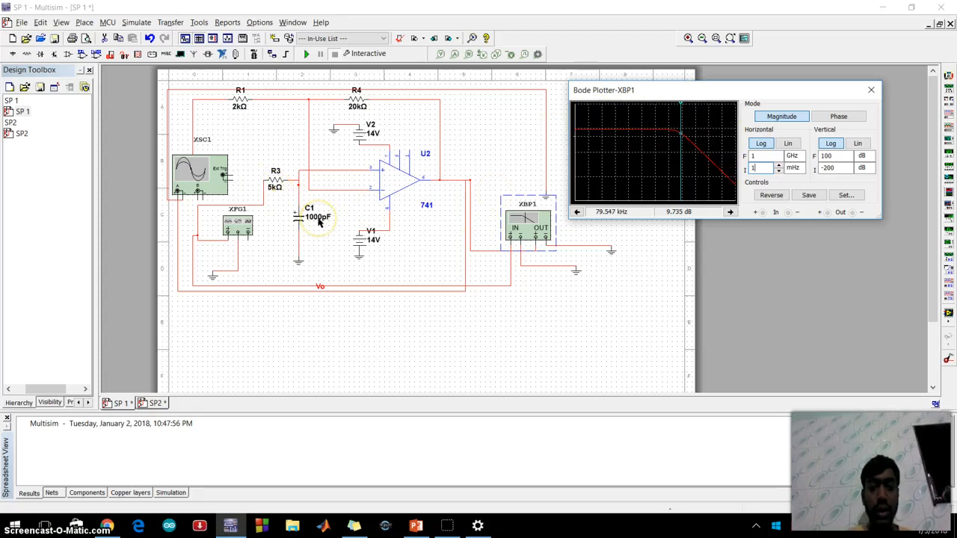
Change capacitor C1's capacitance to 500 pF.
left_click(309, 217)
type("5")
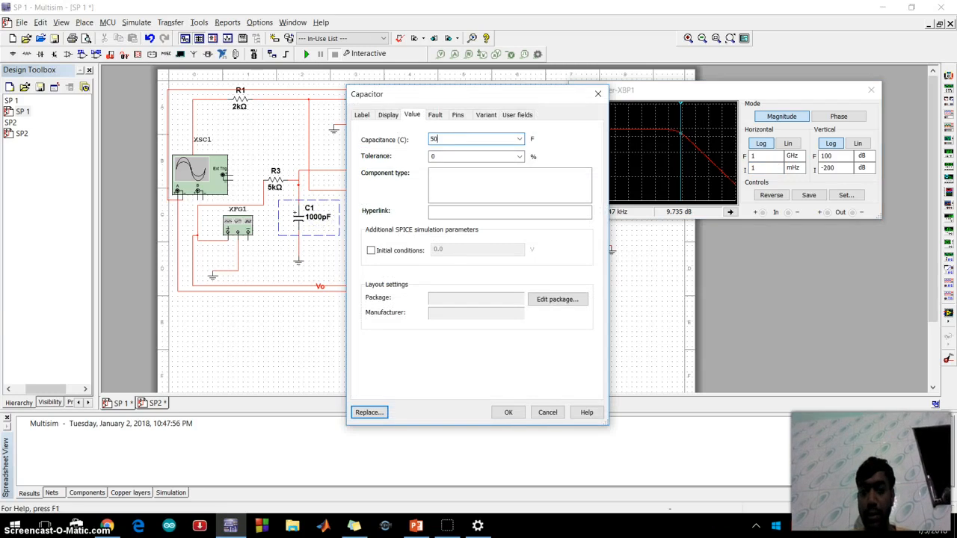
type("00p")
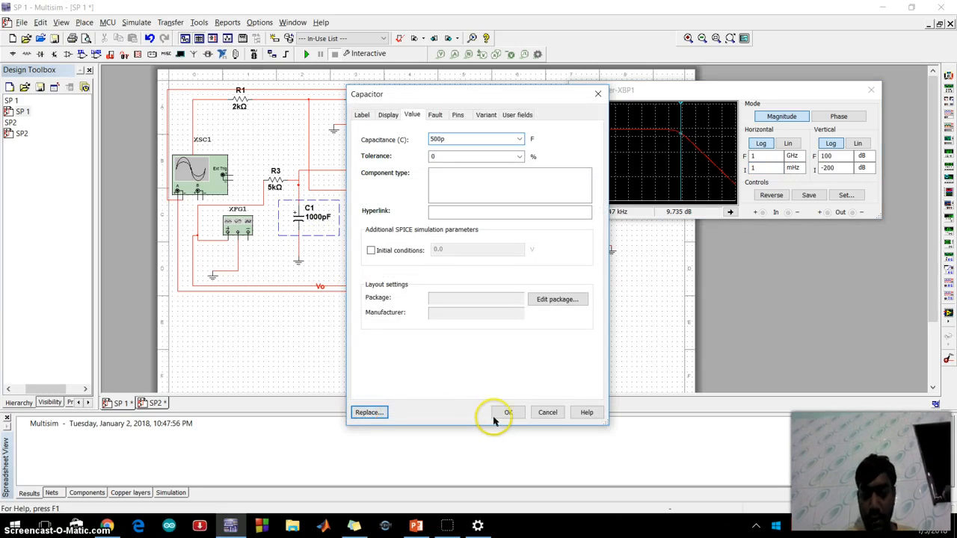
left_click(507, 412)
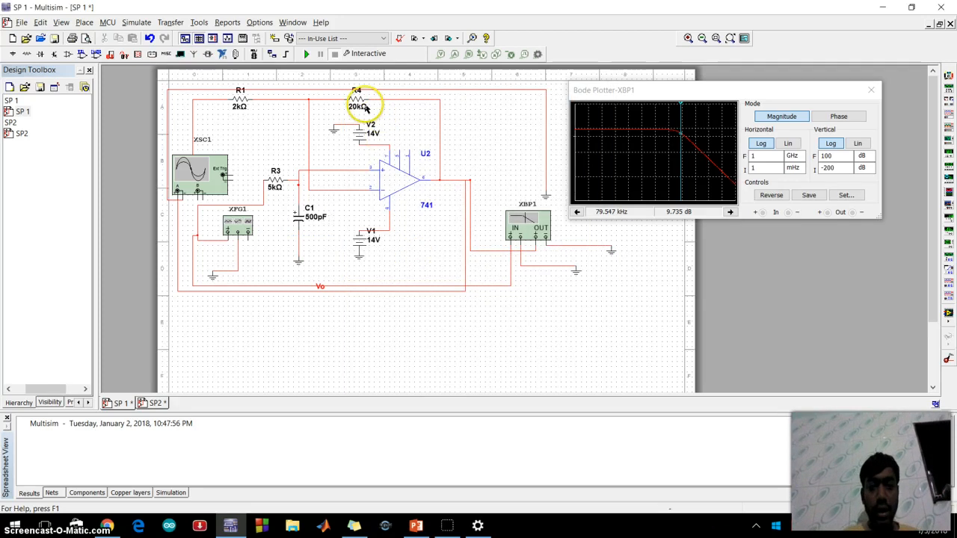
Re-simulate, mark the cutoff at 102.902 kHz, 11.635 dB, and switch to design SP2.
left_click(307, 53)
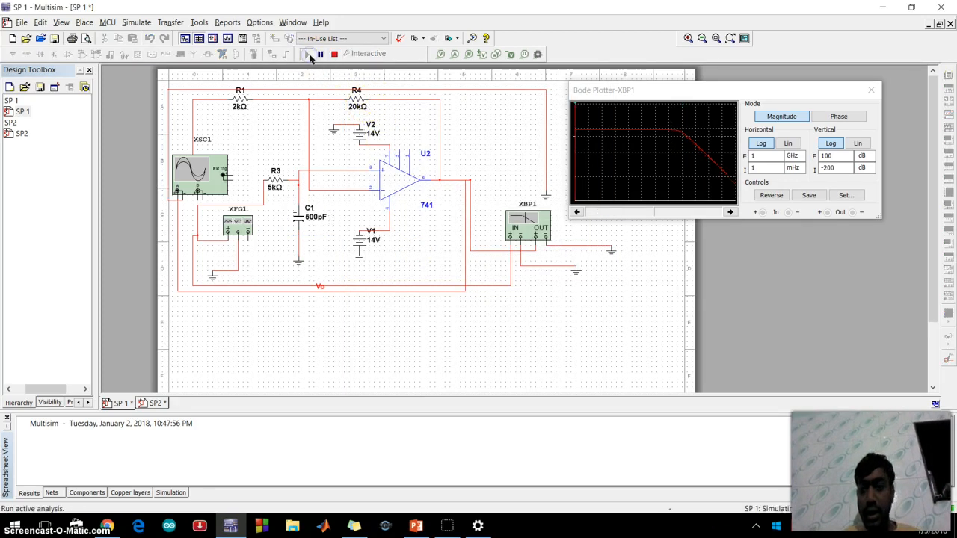
left_click(307, 53)
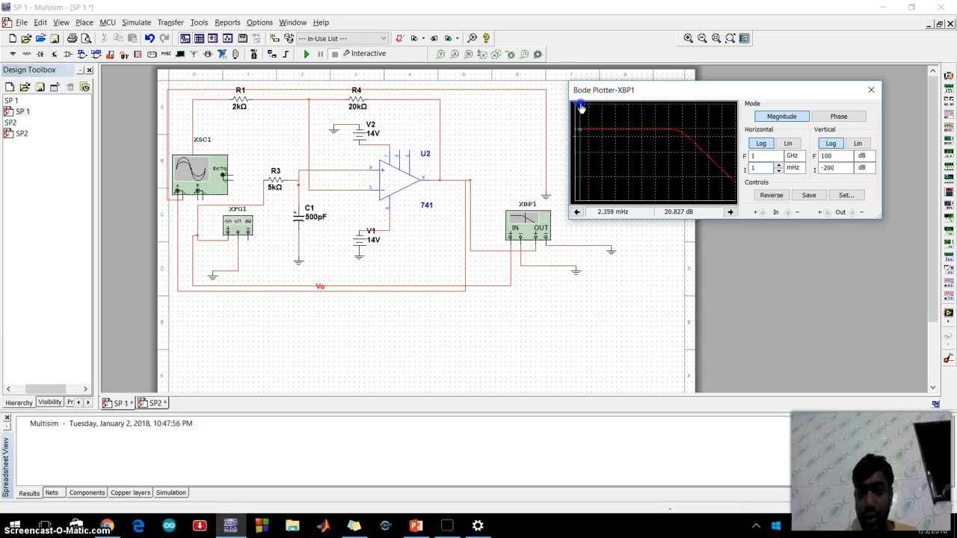
left_click_drag(582, 105, 677, 104)
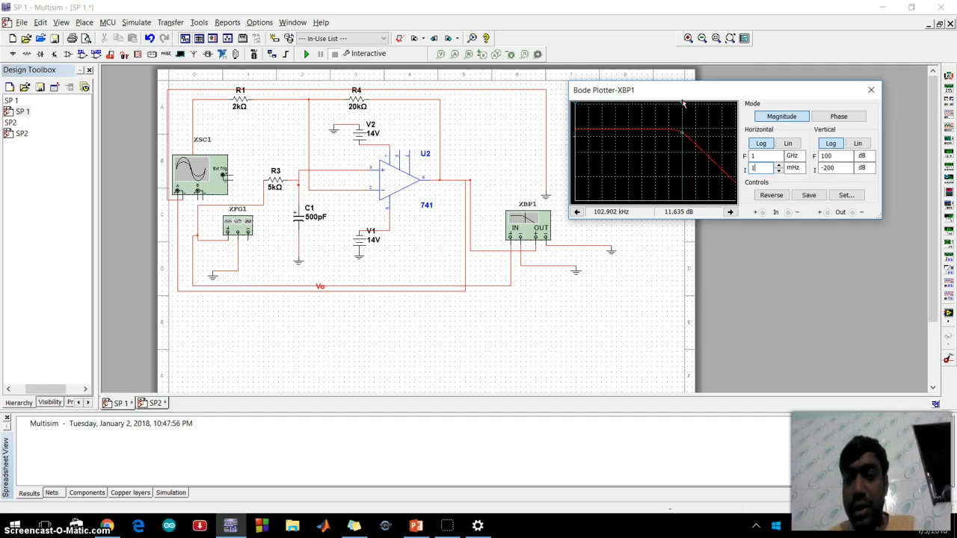
mouse_move(361, 200)
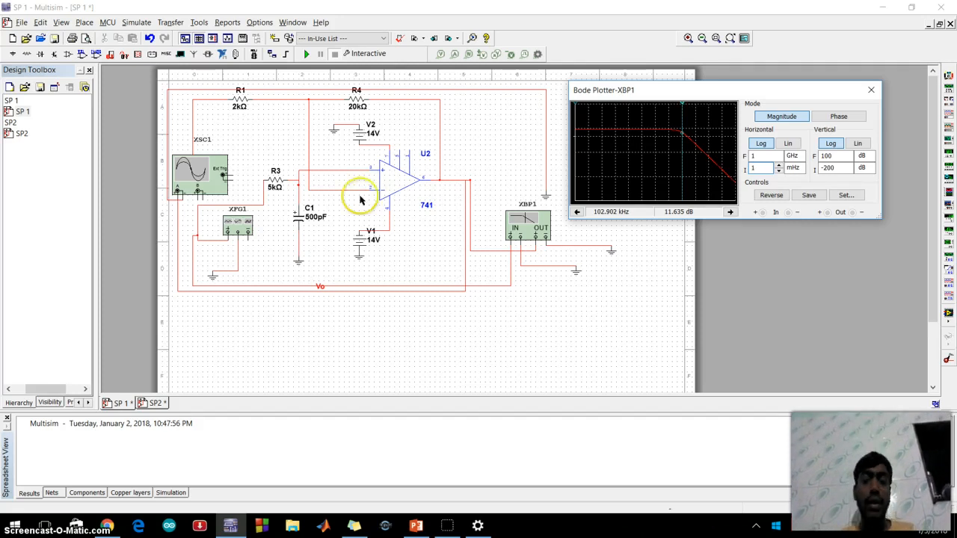
mouse_move(454, 137)
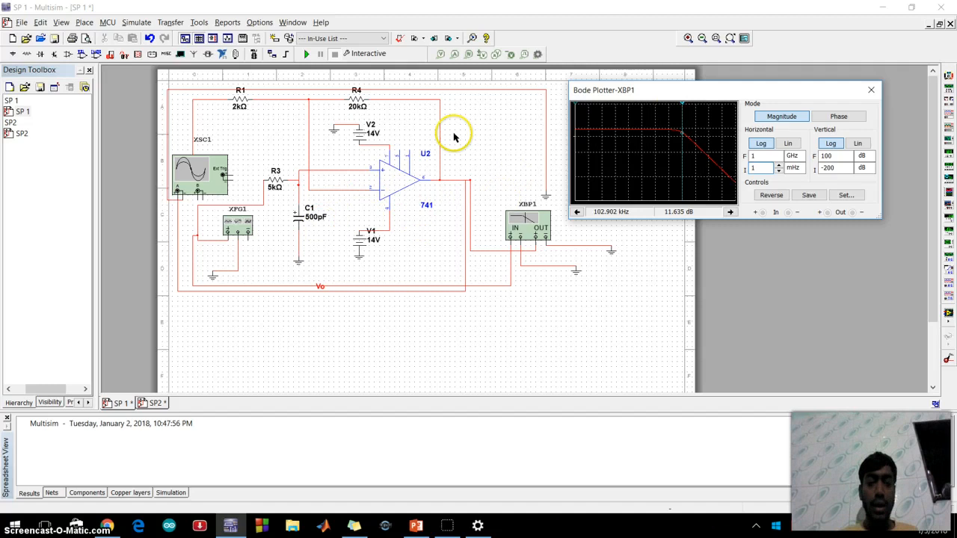
left_click(155, 403)
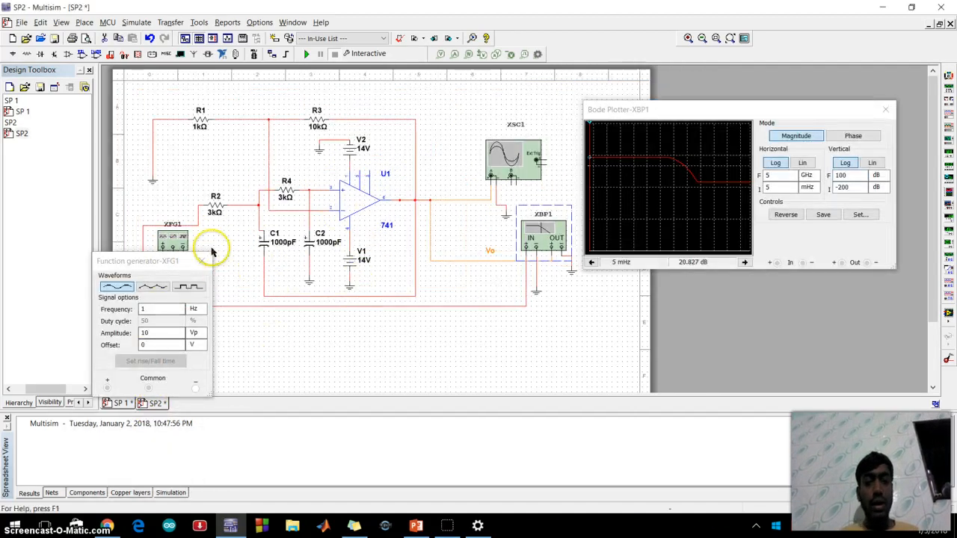
mouse_move(254, 261)
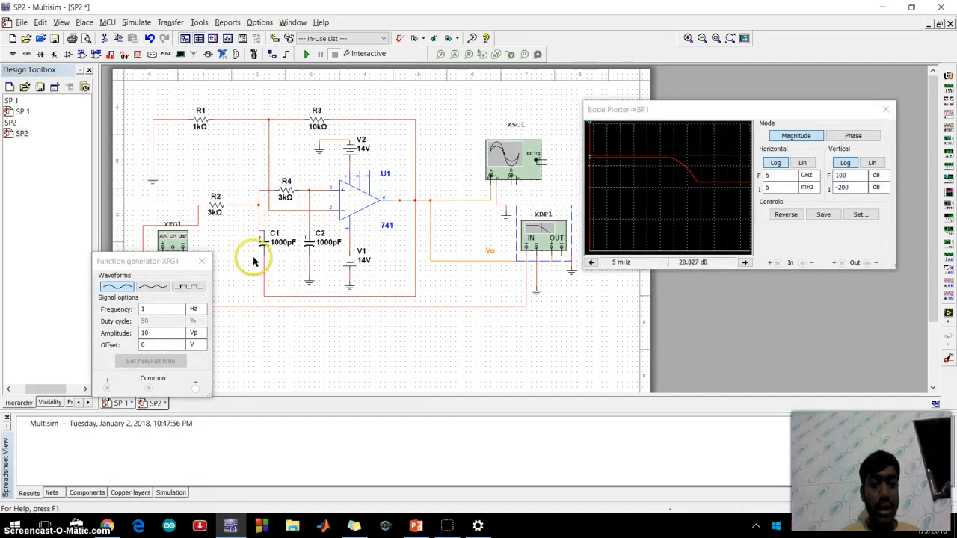
mouse_move(296, 202)
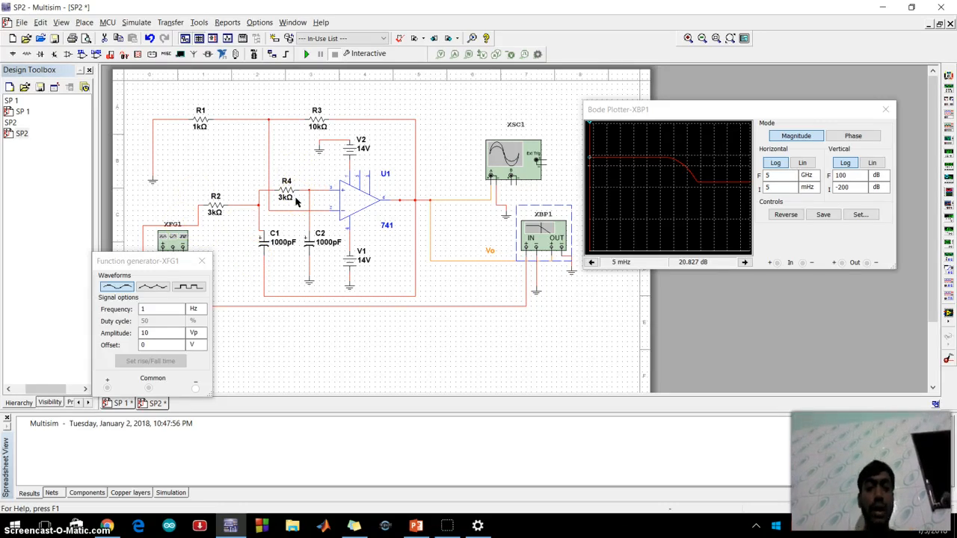
Return to the 500 pF first-order filter design SP1.
left_click(120, 403)
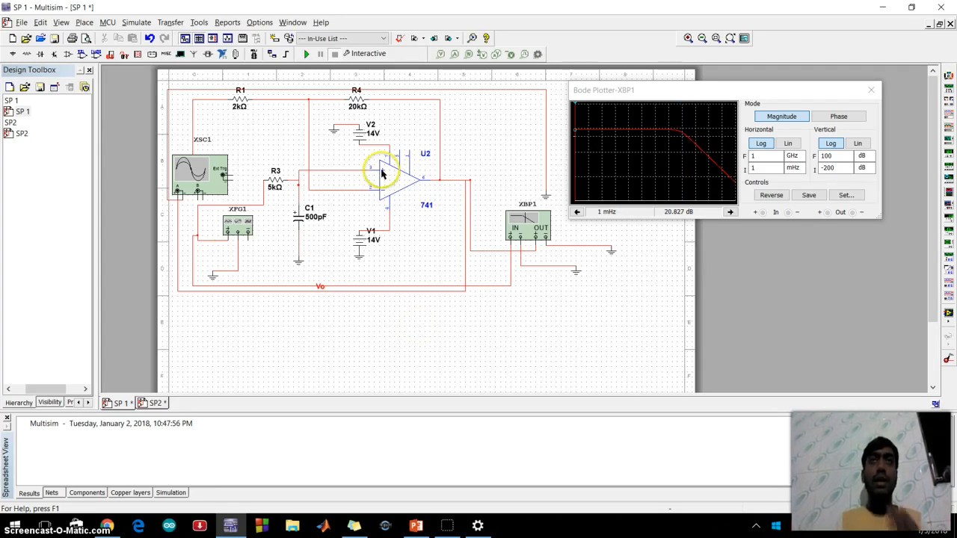
mouse_move(303, 244)
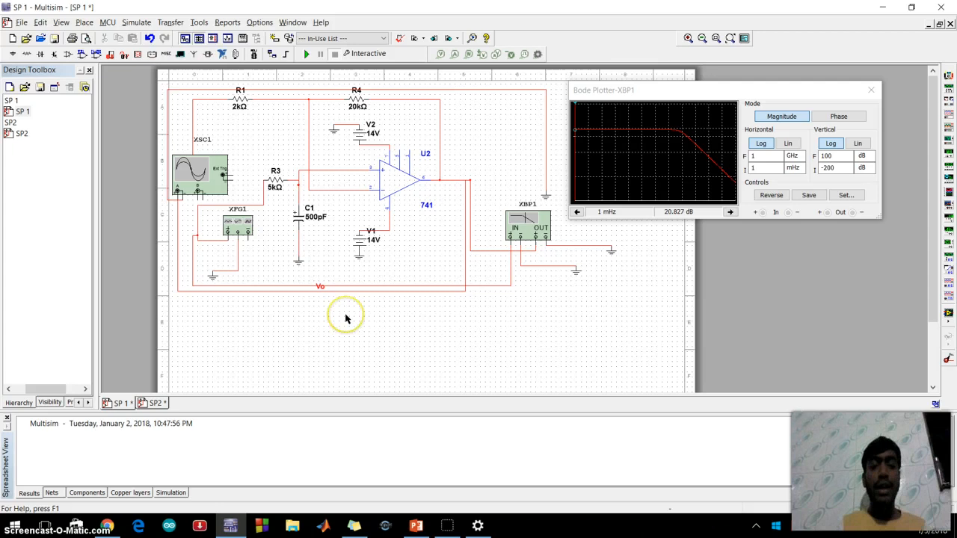
mouse_move(345, 318)
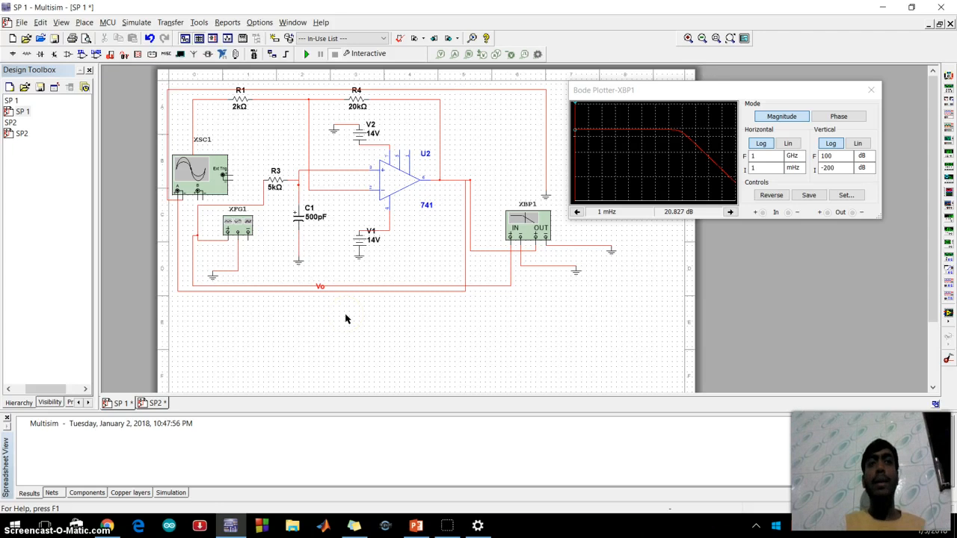